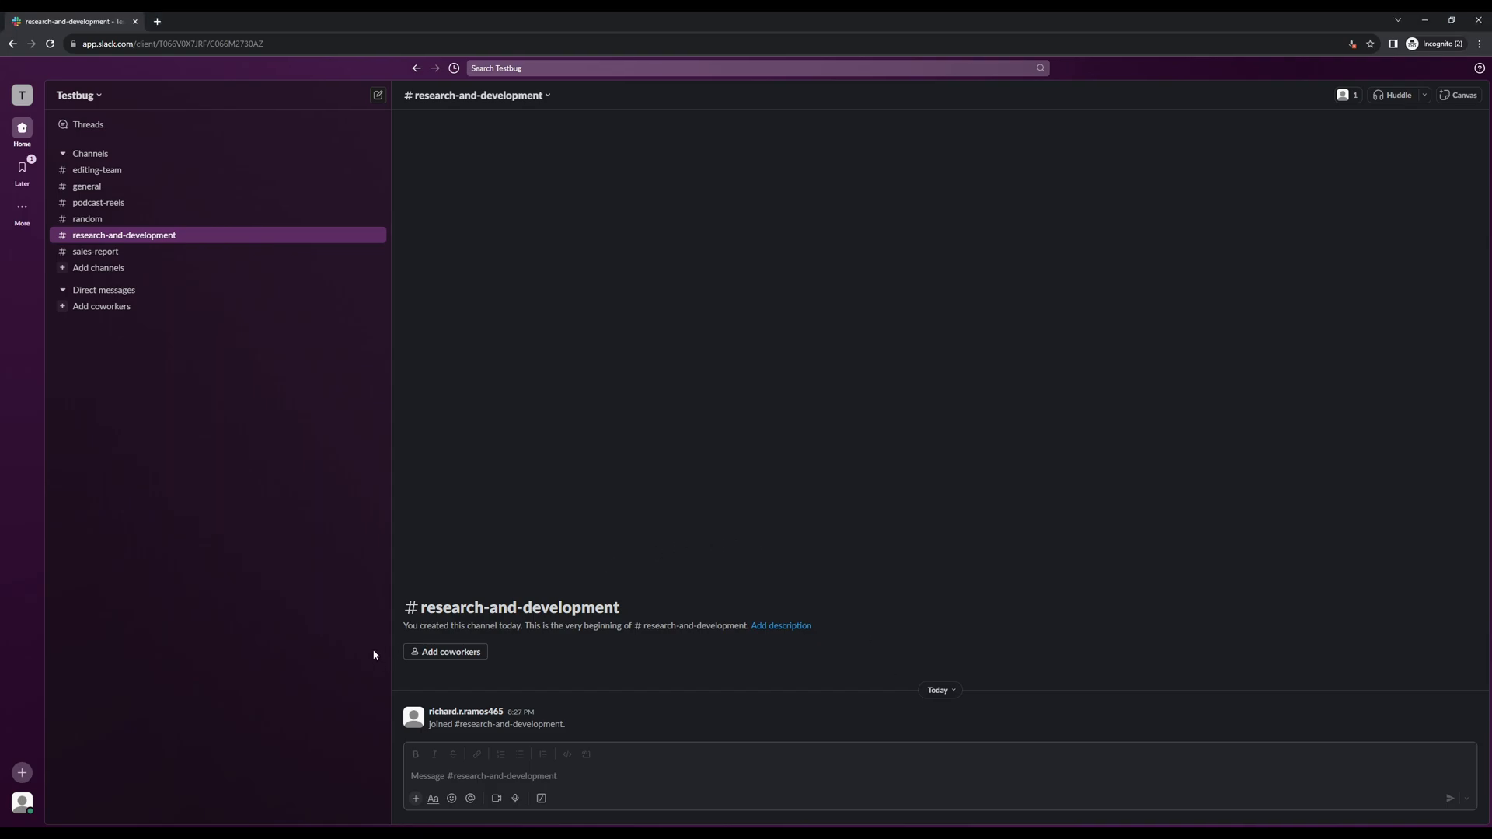
mouse_move(314, 459)
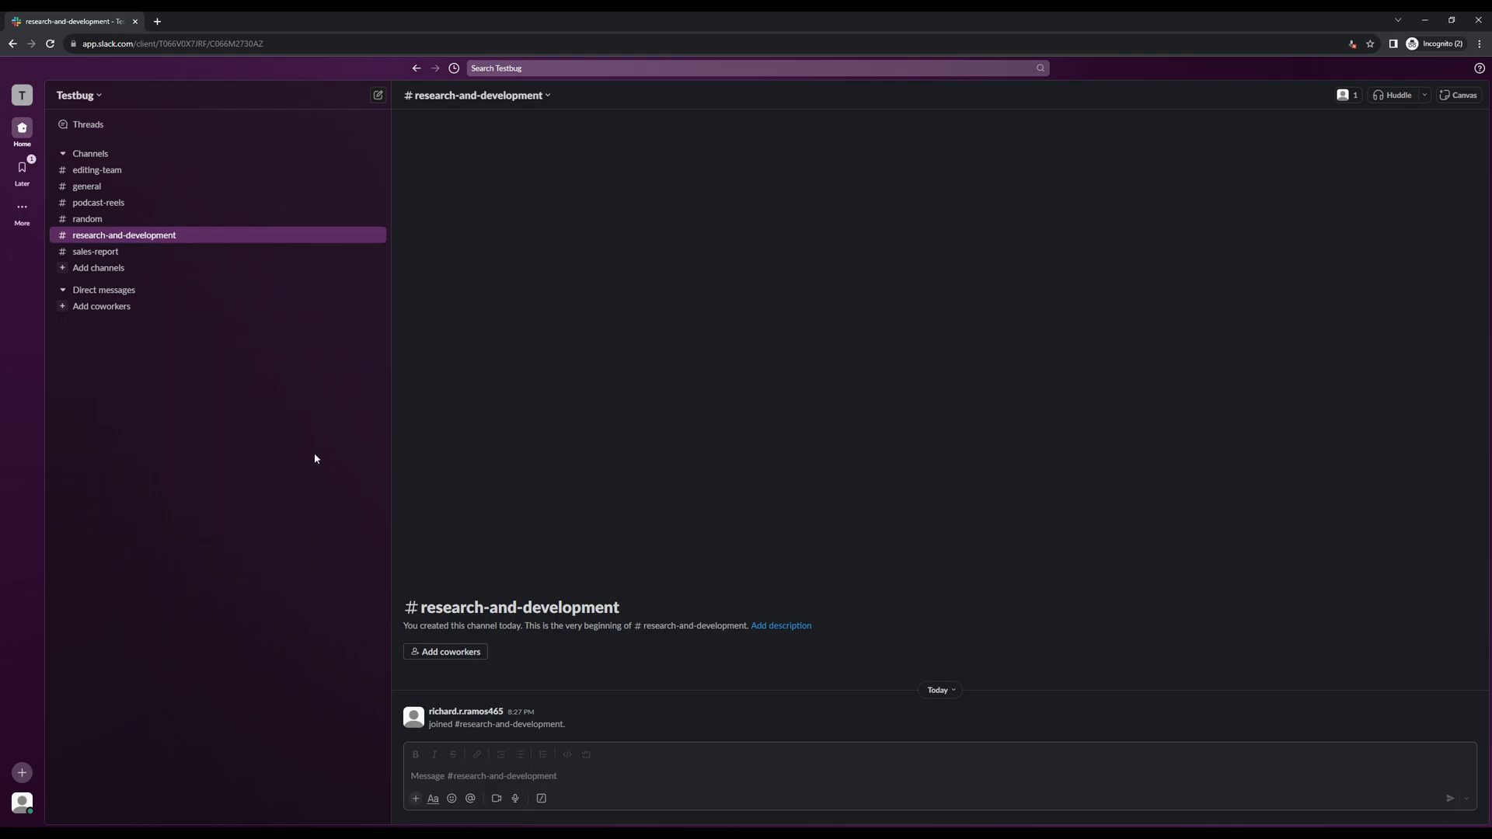
mouse_move(21, 167)
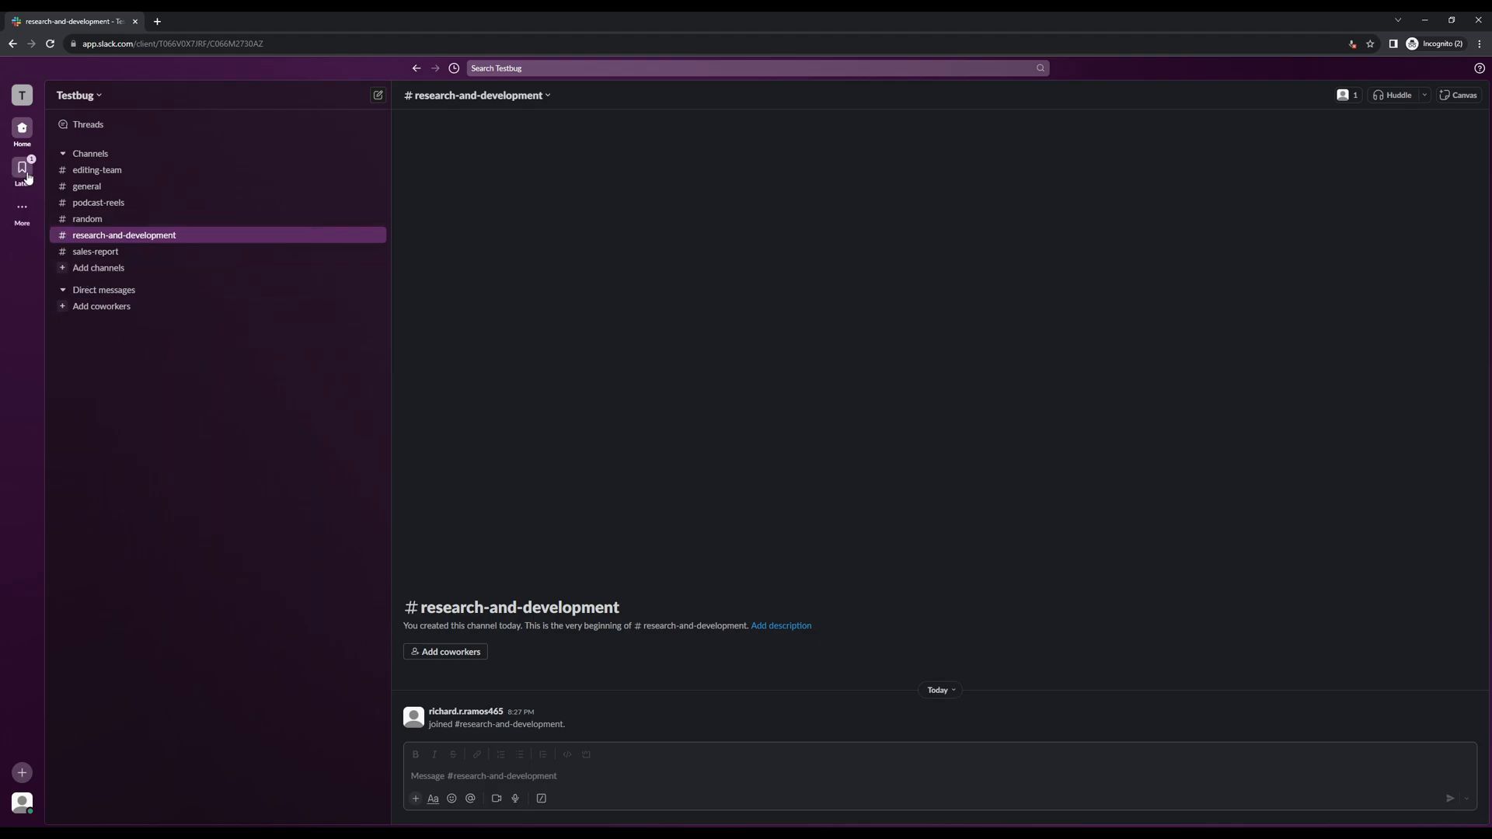
Delete the 'QA Video Thumbnails' reminder from the Later page, leaving In progress empty.
left_click(21, 168)
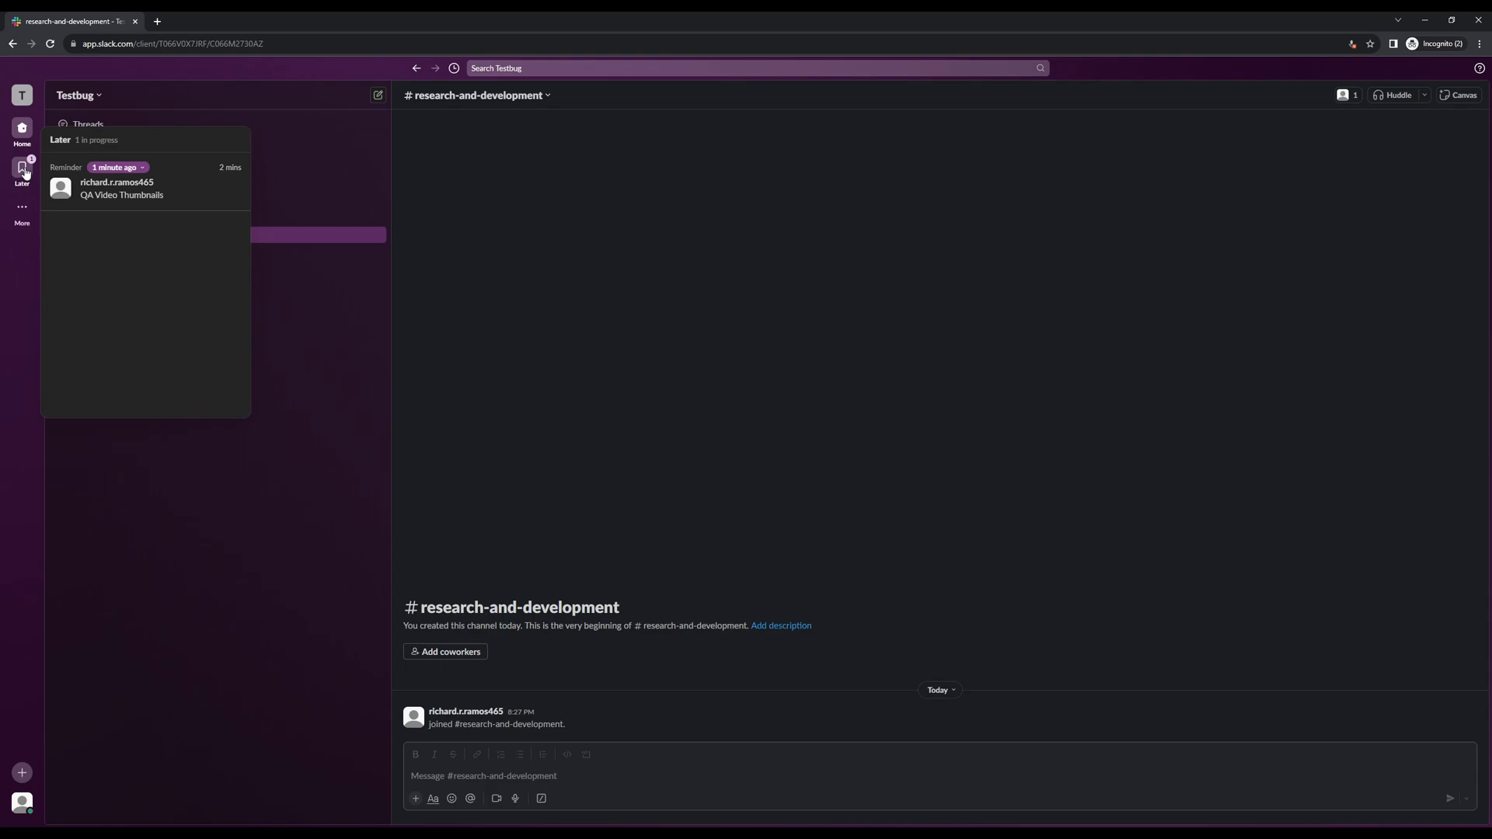
left_click(20, 171)
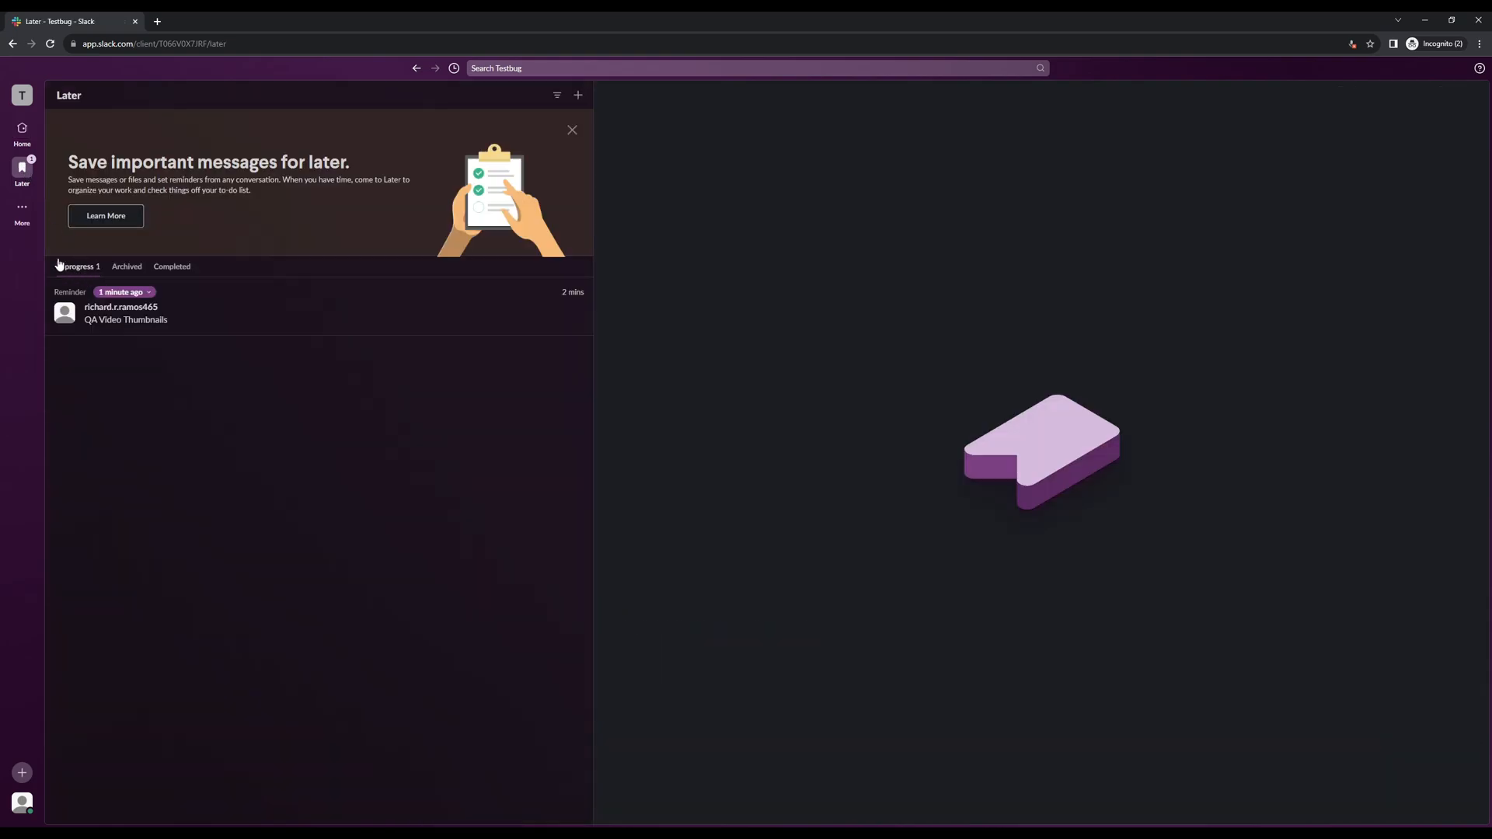
mouse_move(35, 243)
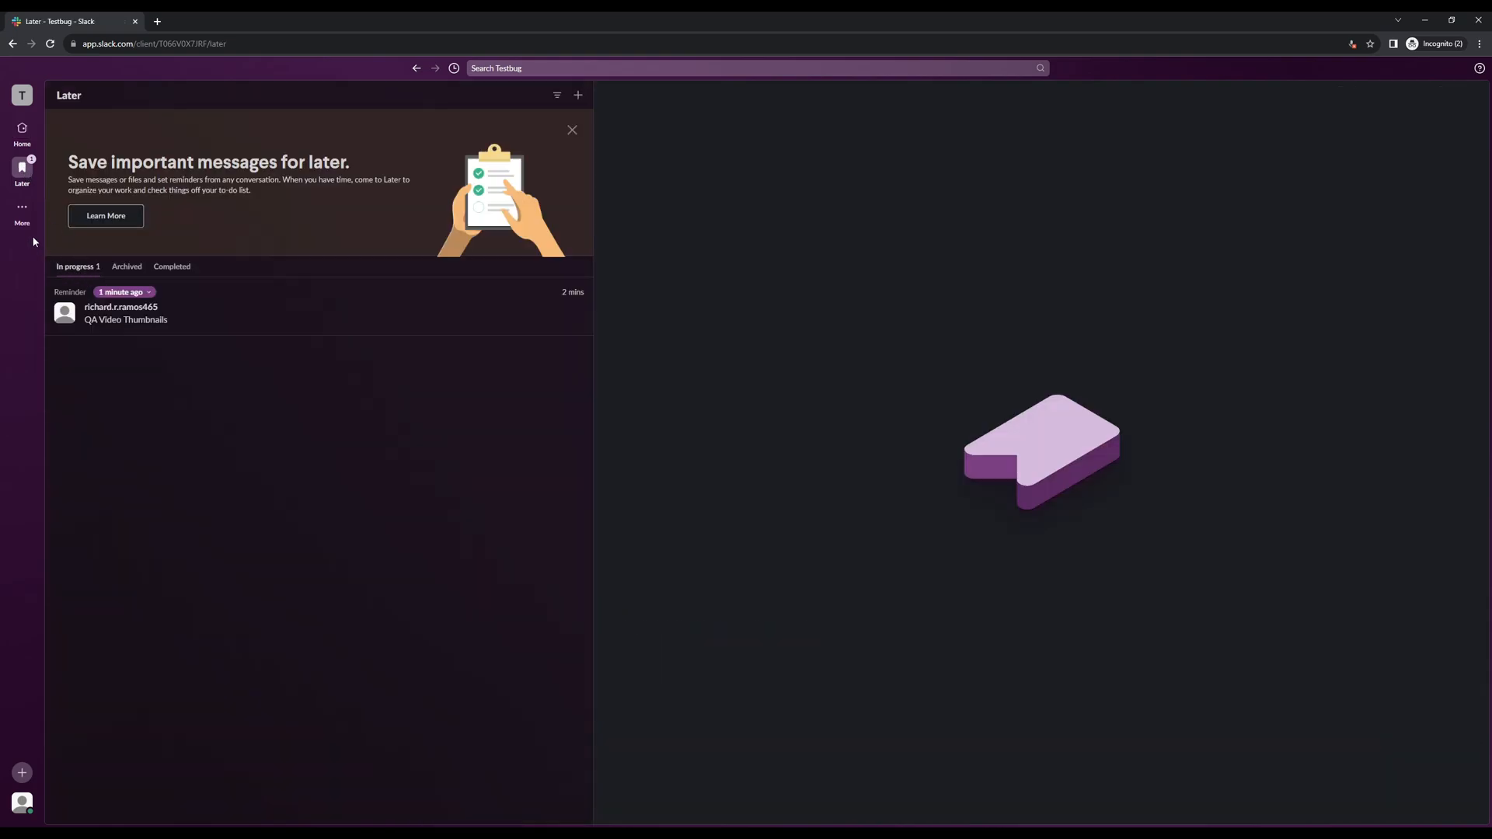
mouse_move(542, 242)
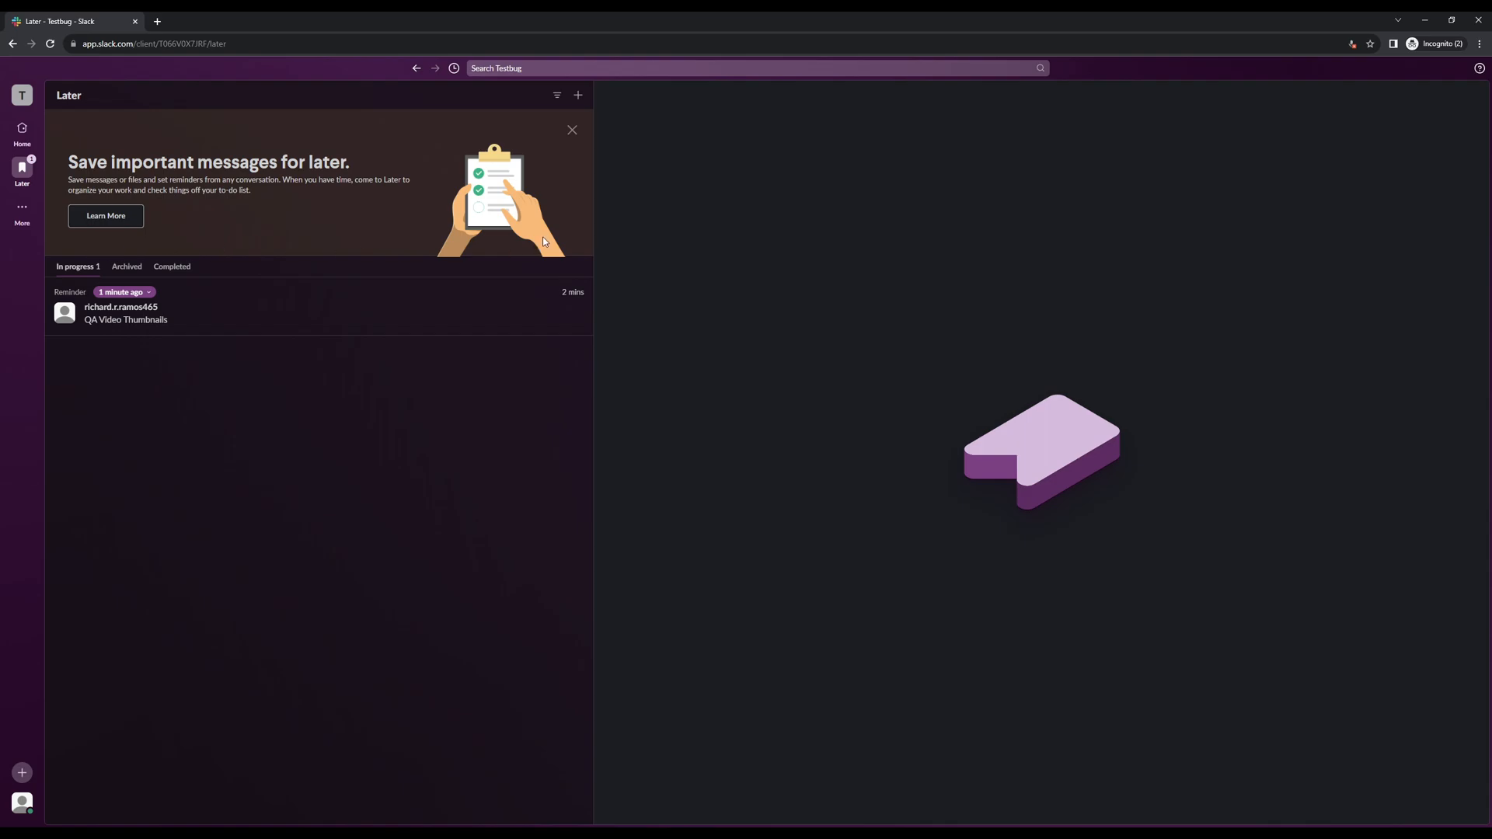
mouse_move(563, 323)
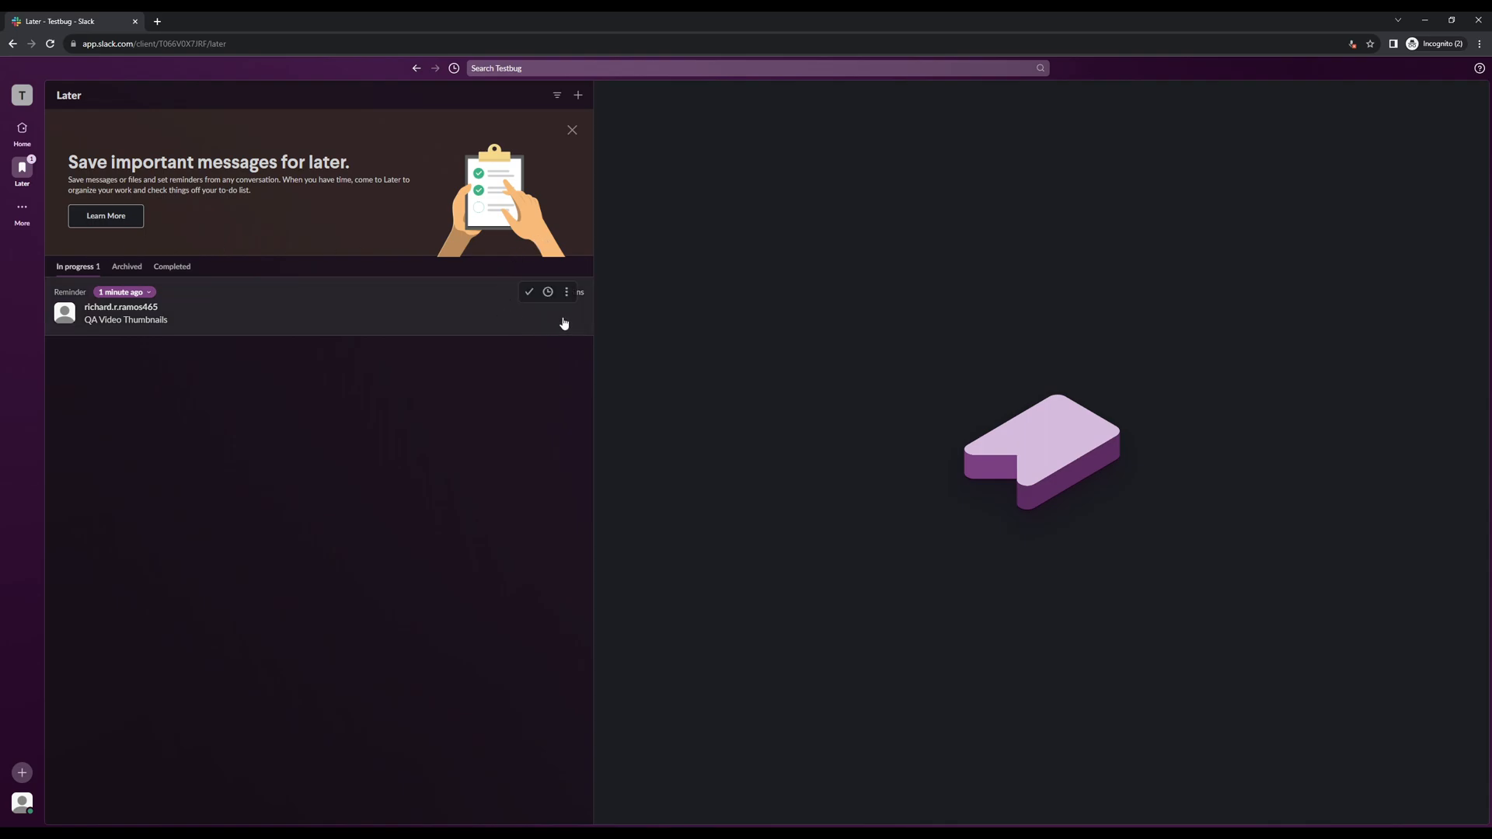
mouse_move(566, 293)
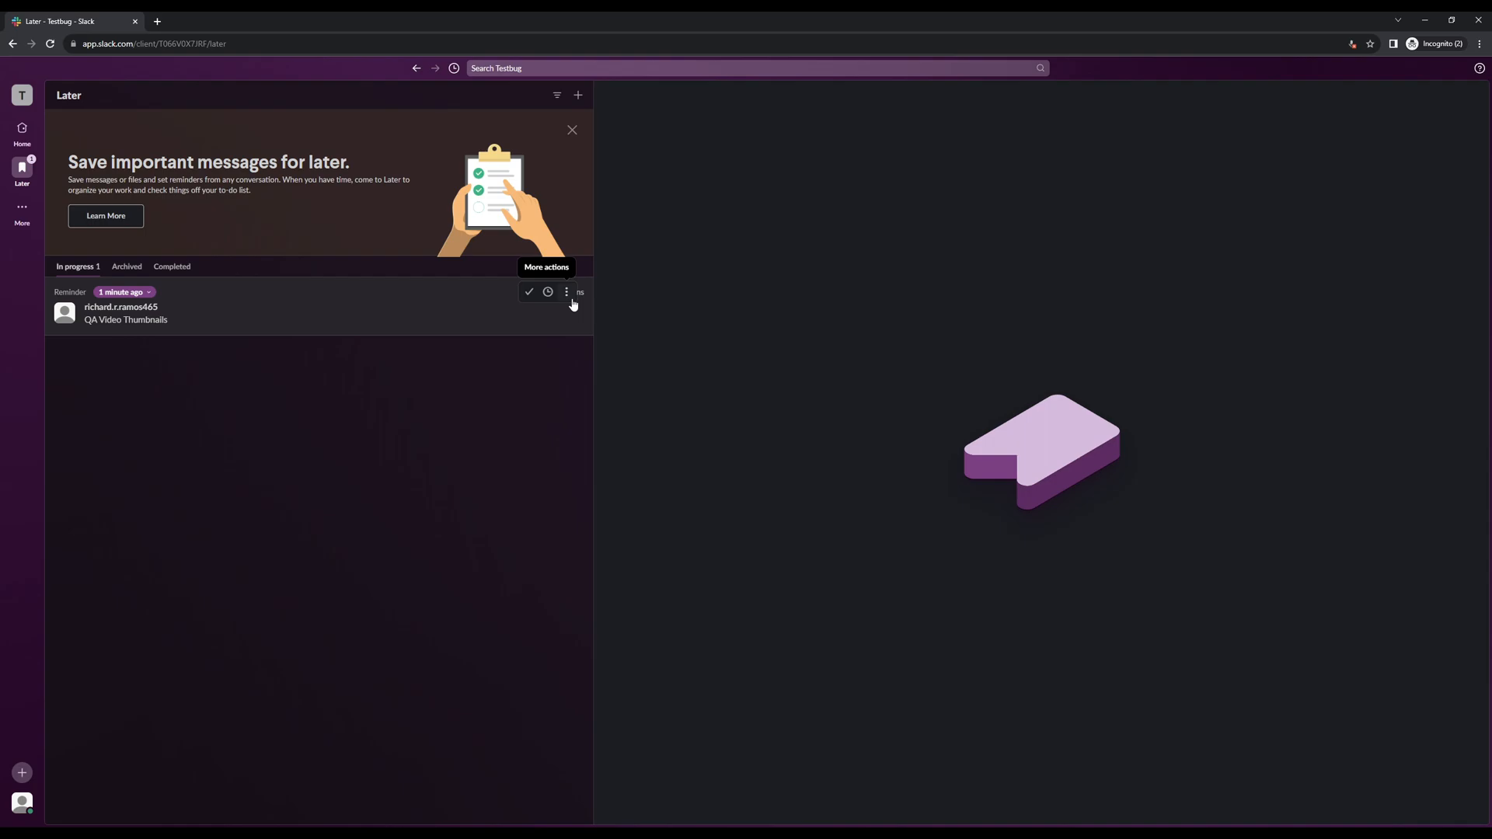
left_click(566, 292)
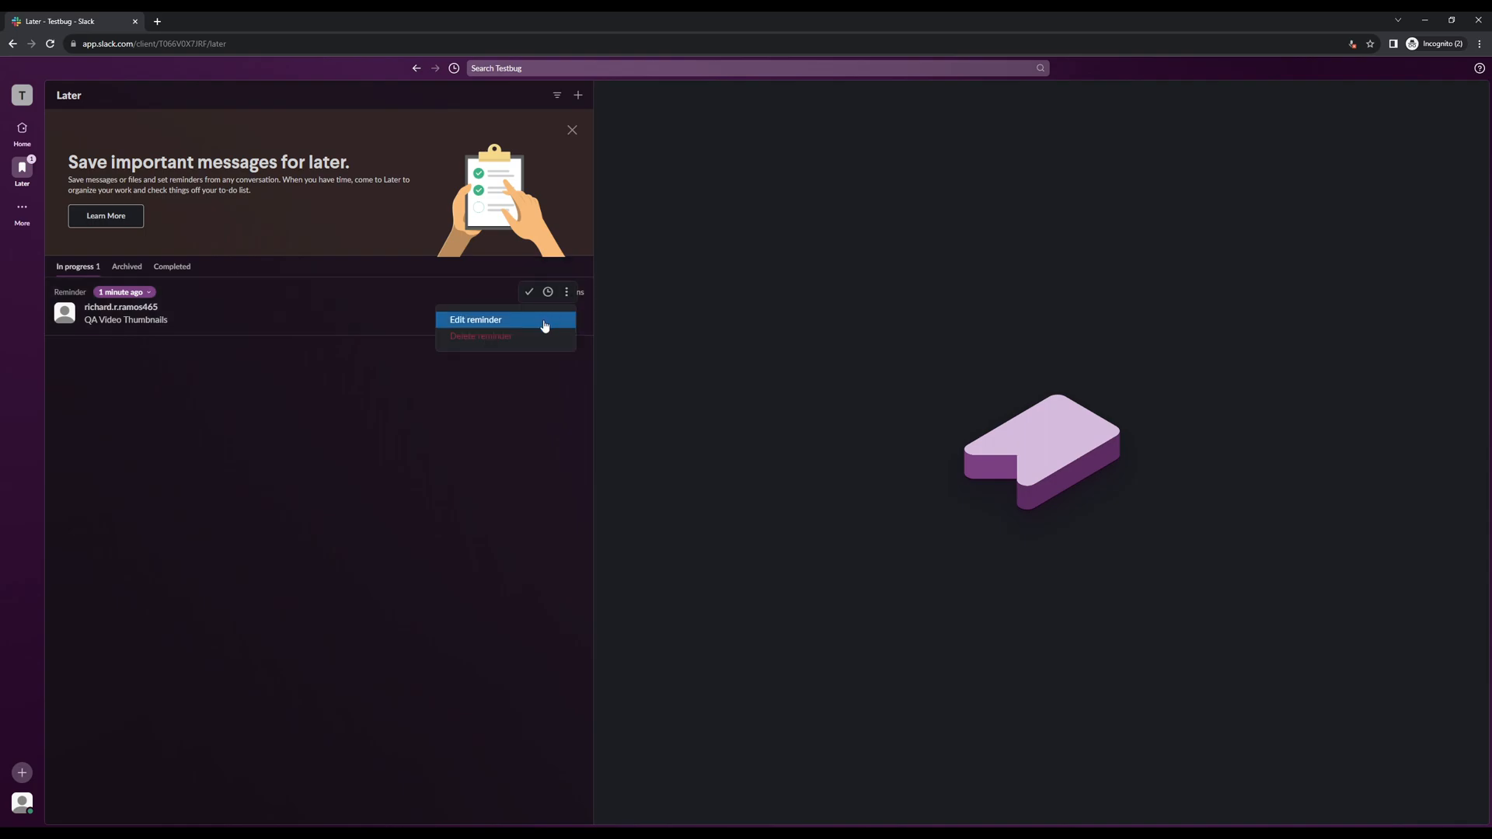
mouse_move(498, 336)
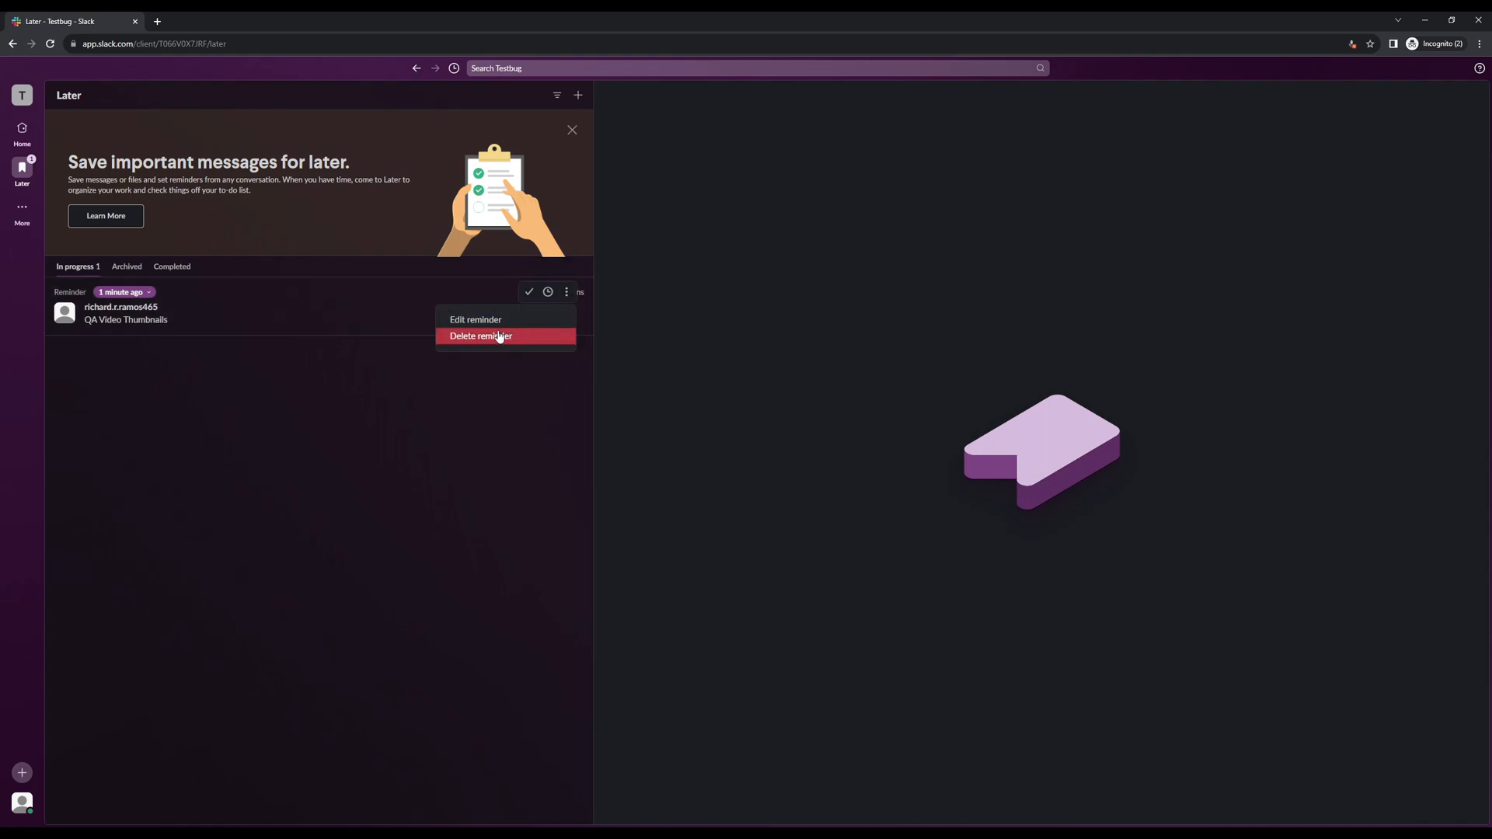
mouse_move(528, 340)
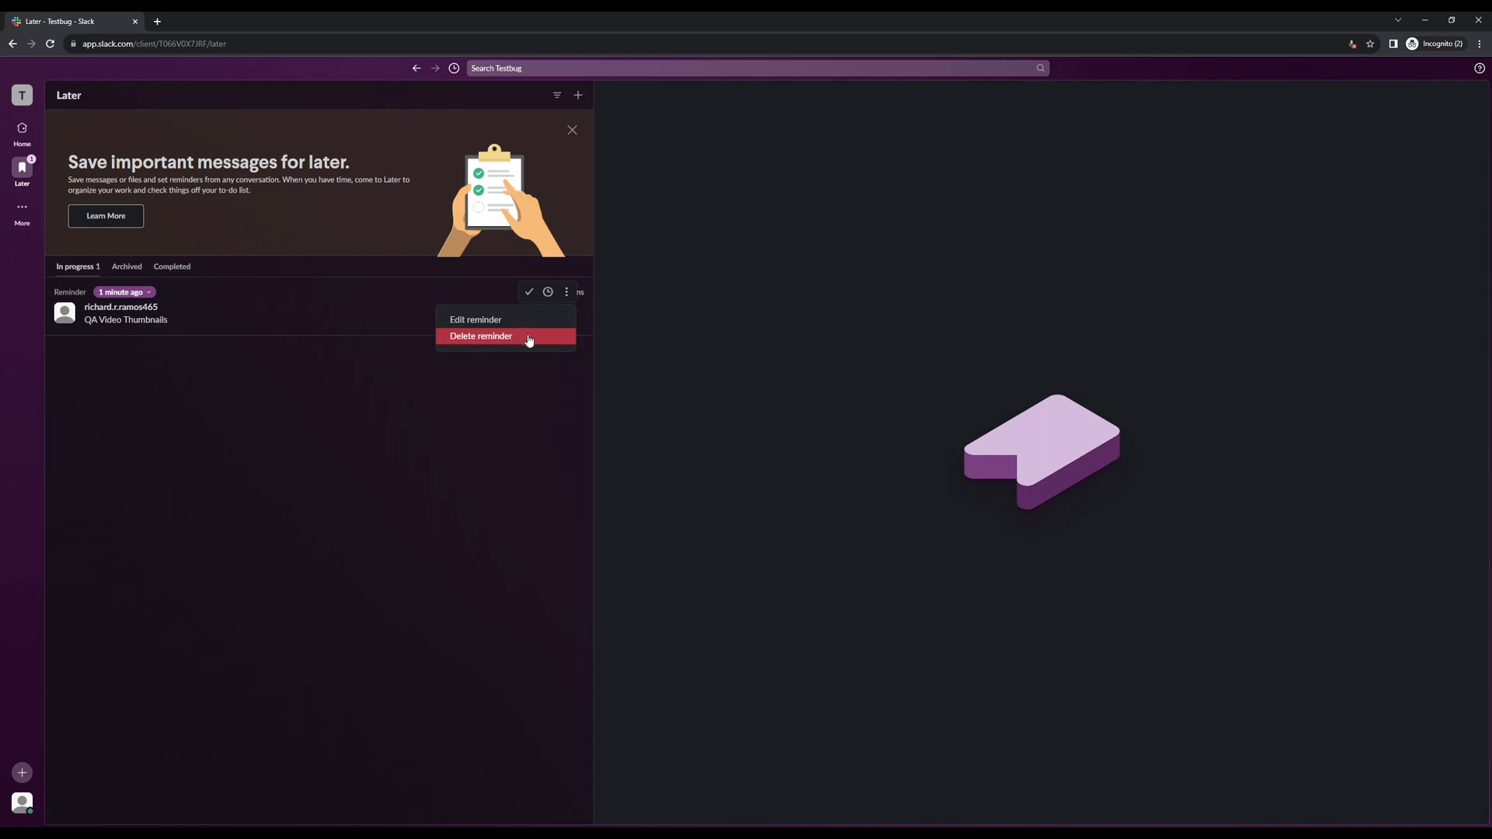
left_click(481, 336)
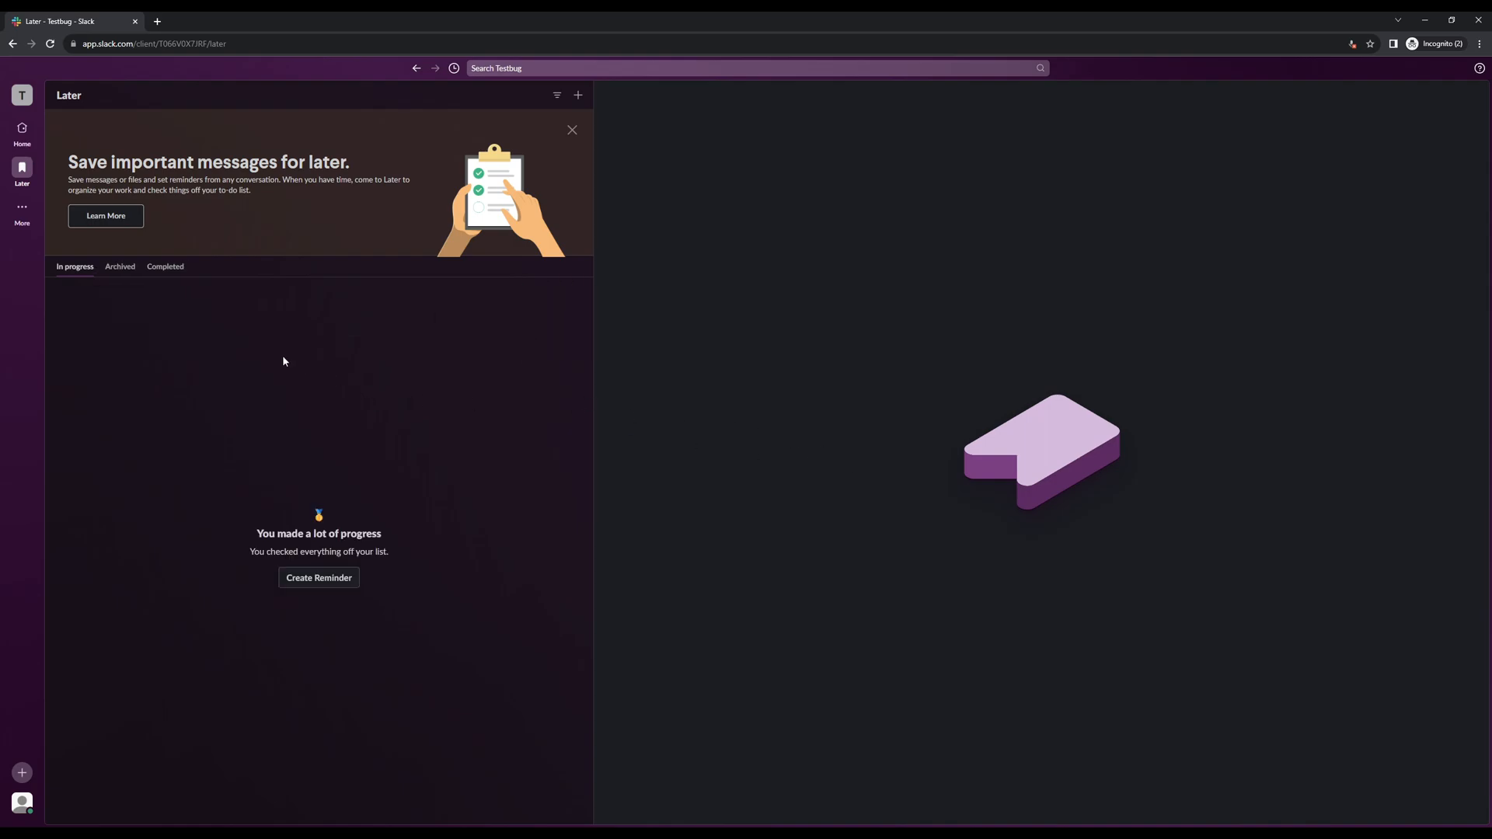
mouse_move(573, 289)
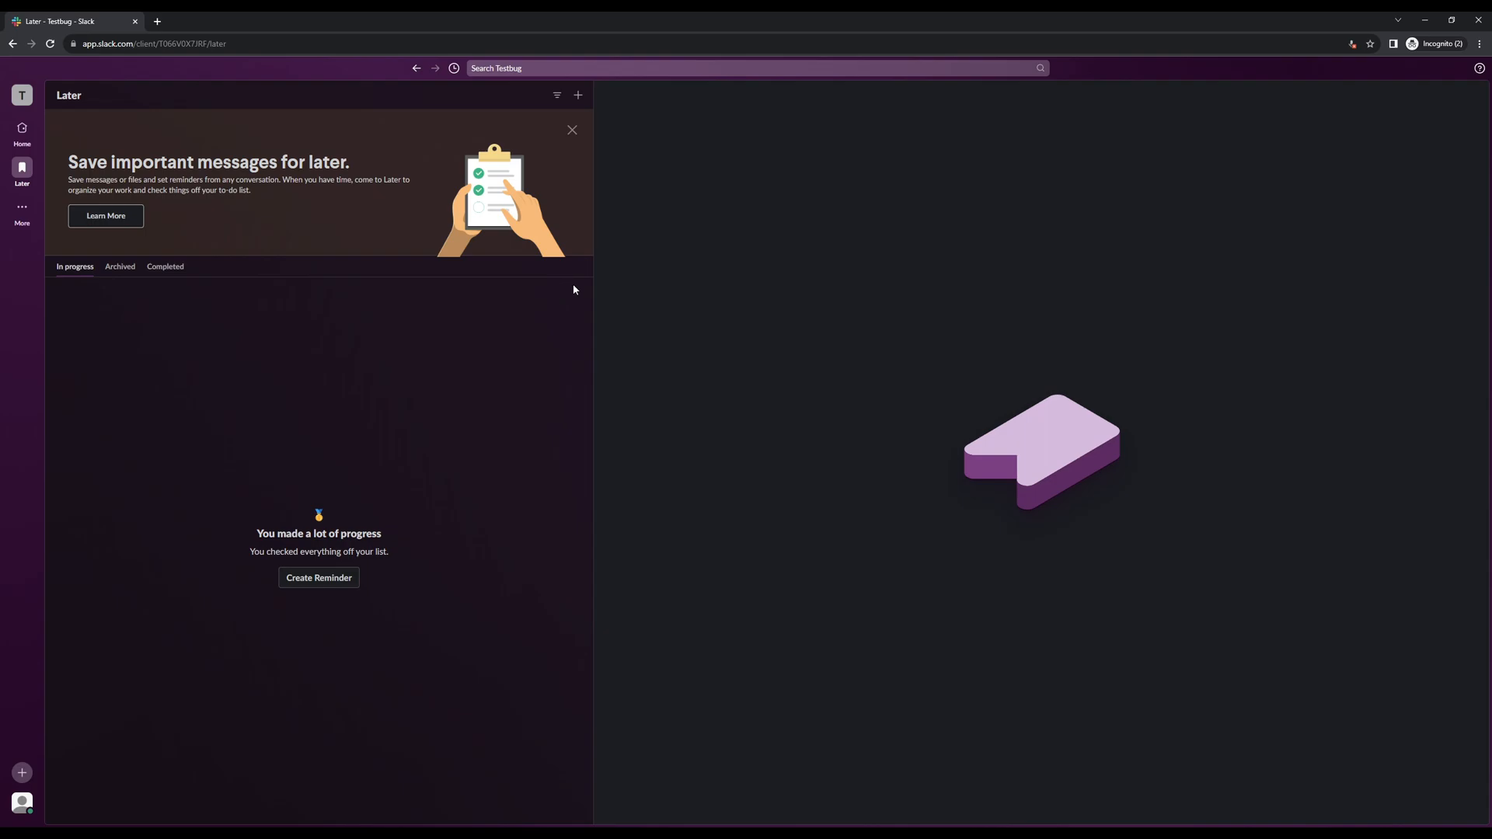
mouse_move(571, 443)
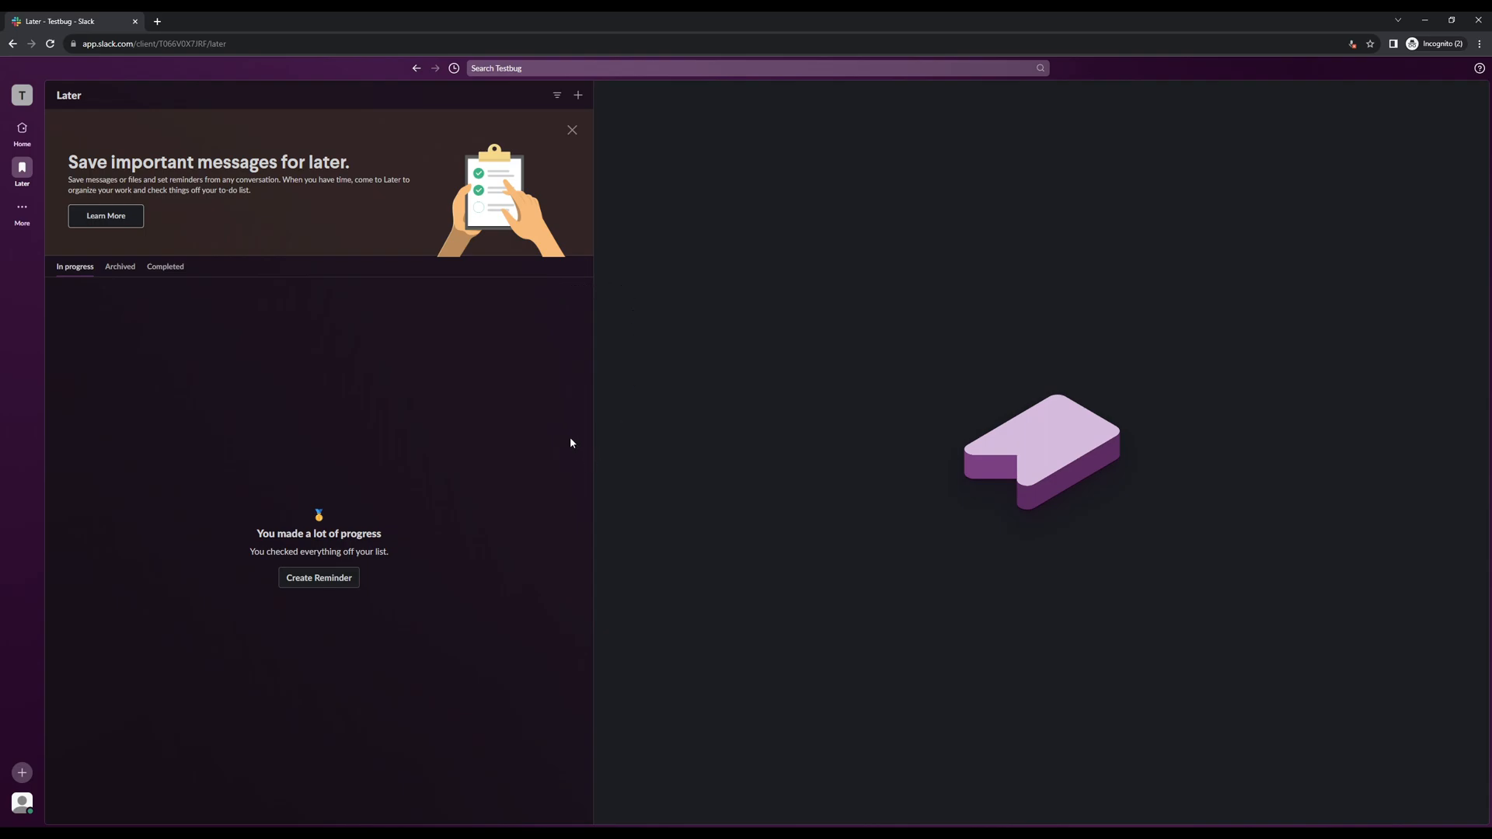
mouse_move(690, 524)
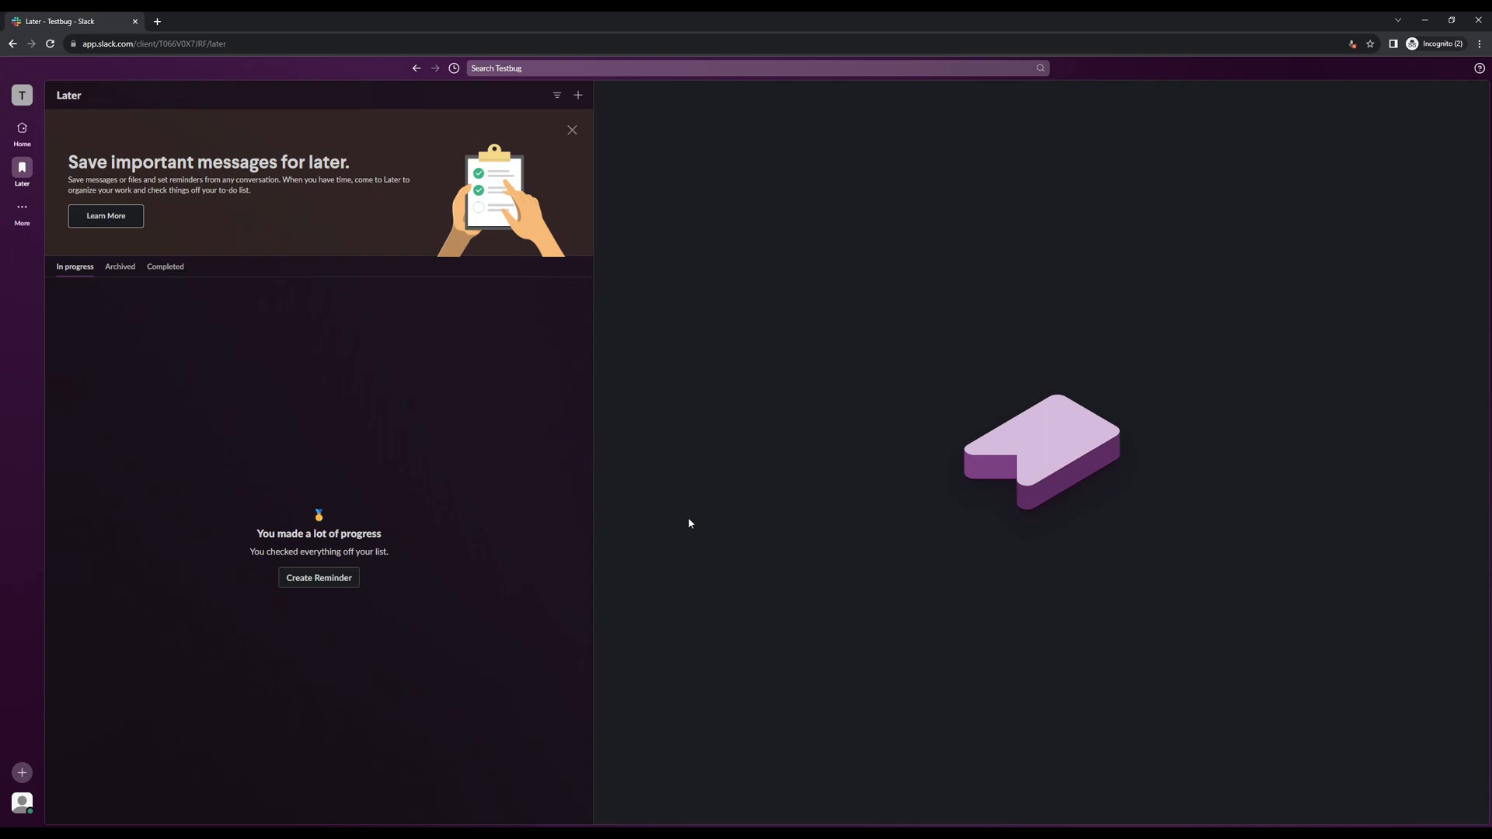
mouse_move(17, 481)
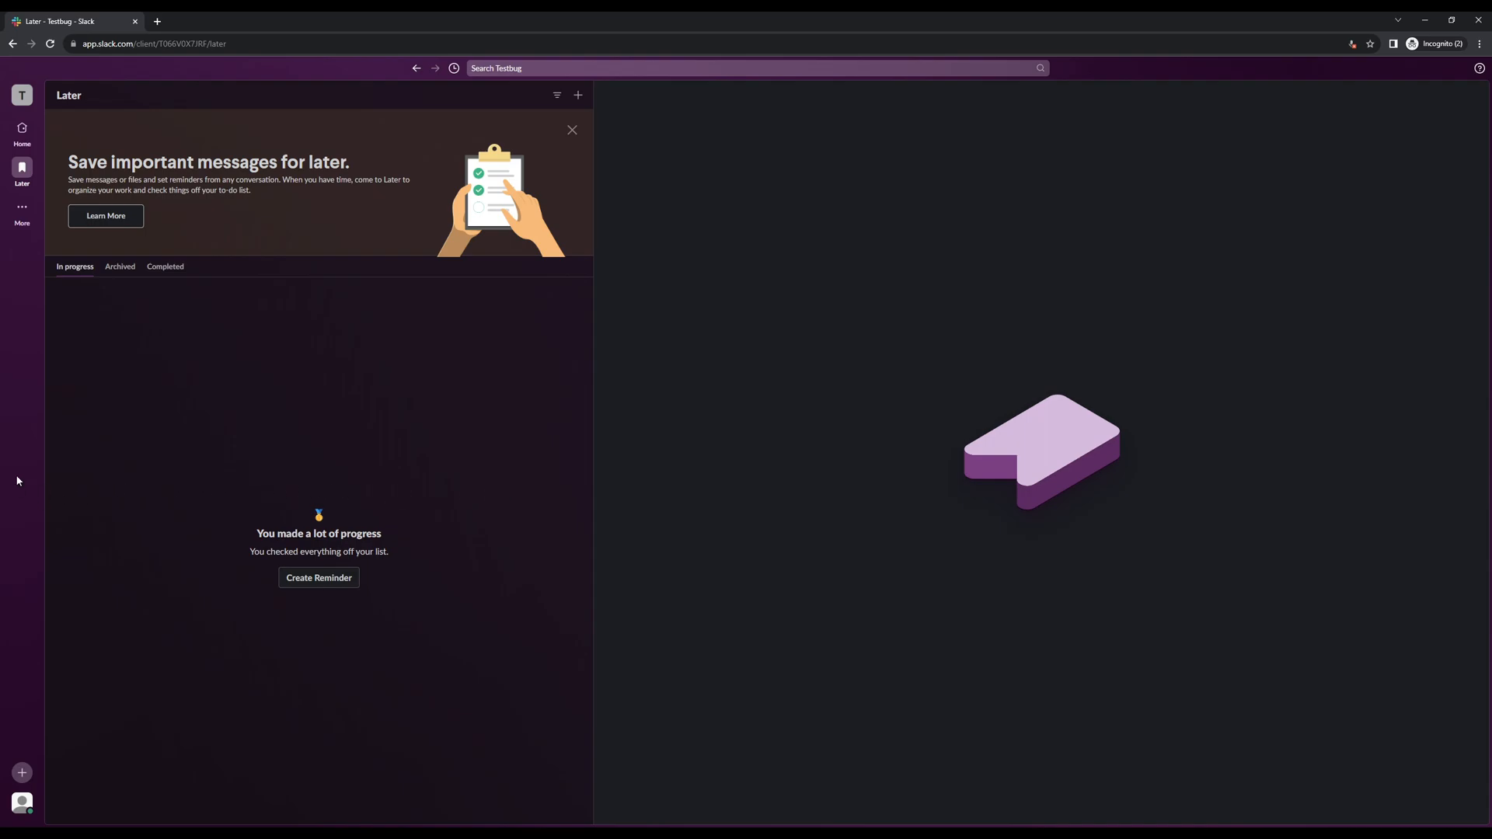
mouse_move(592, 276)
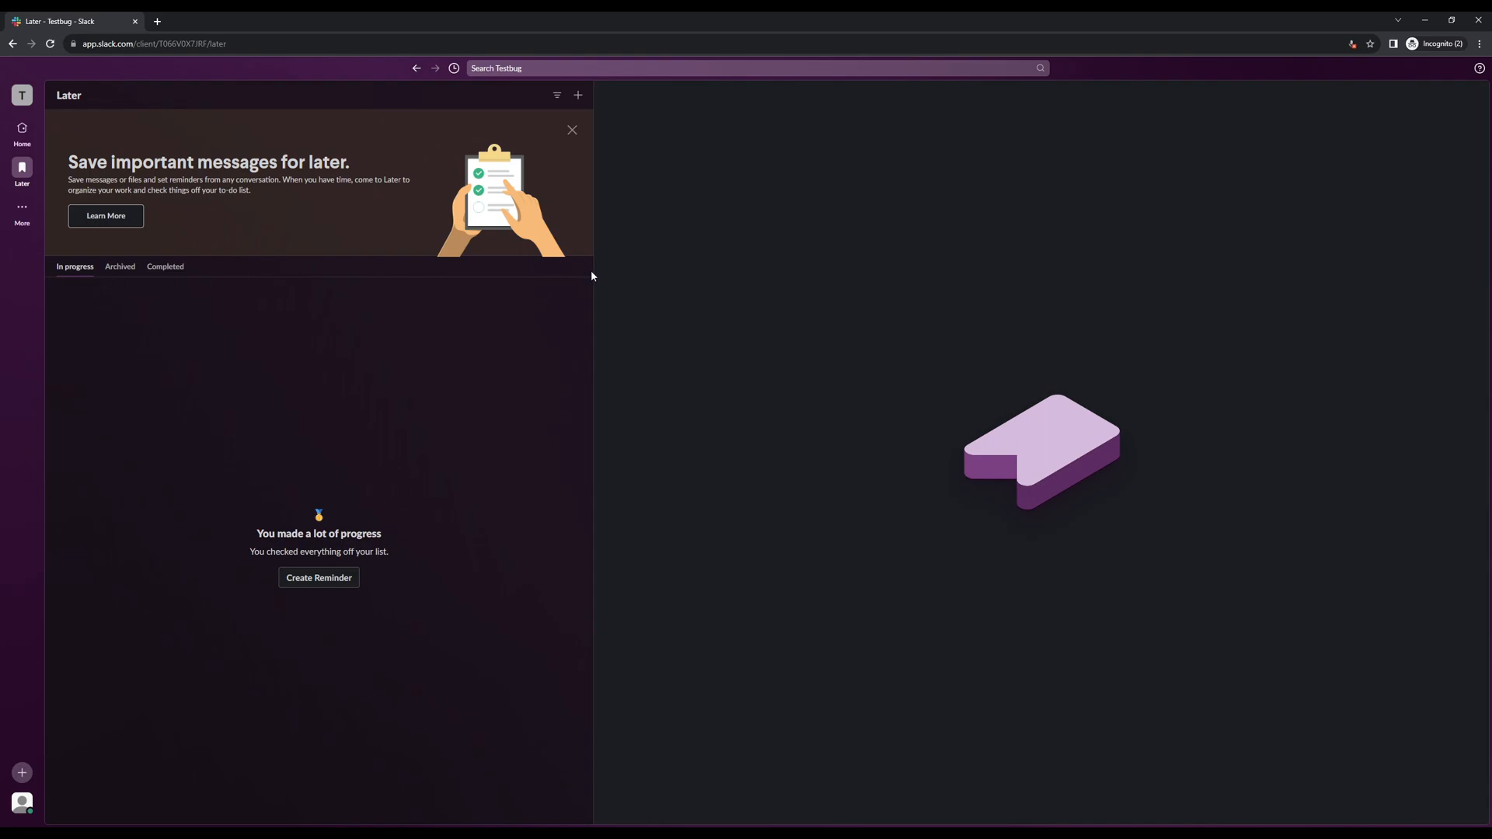
mouse_move(609, 508)
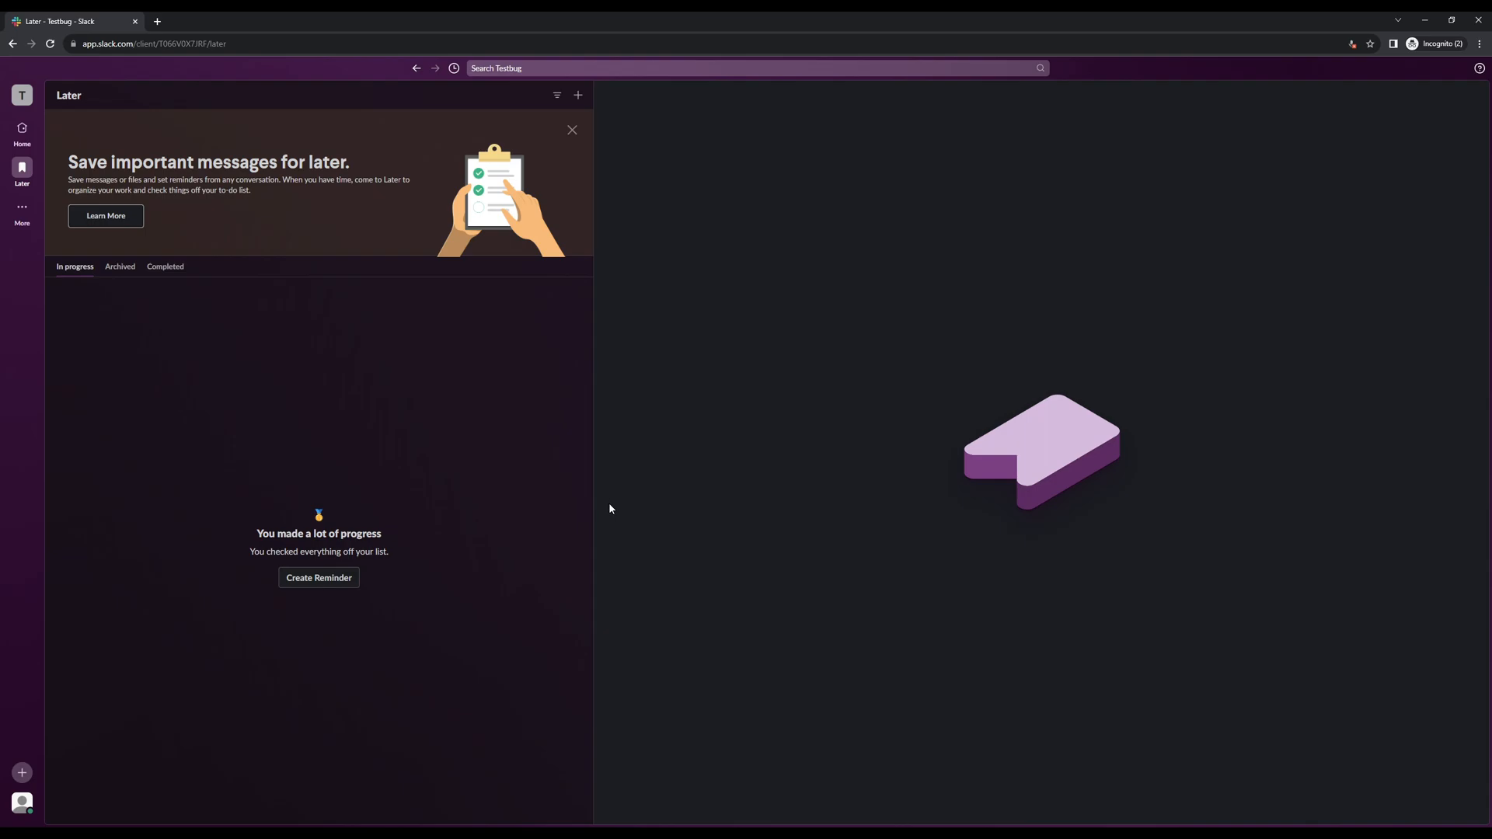
mouse_move(443, 505)
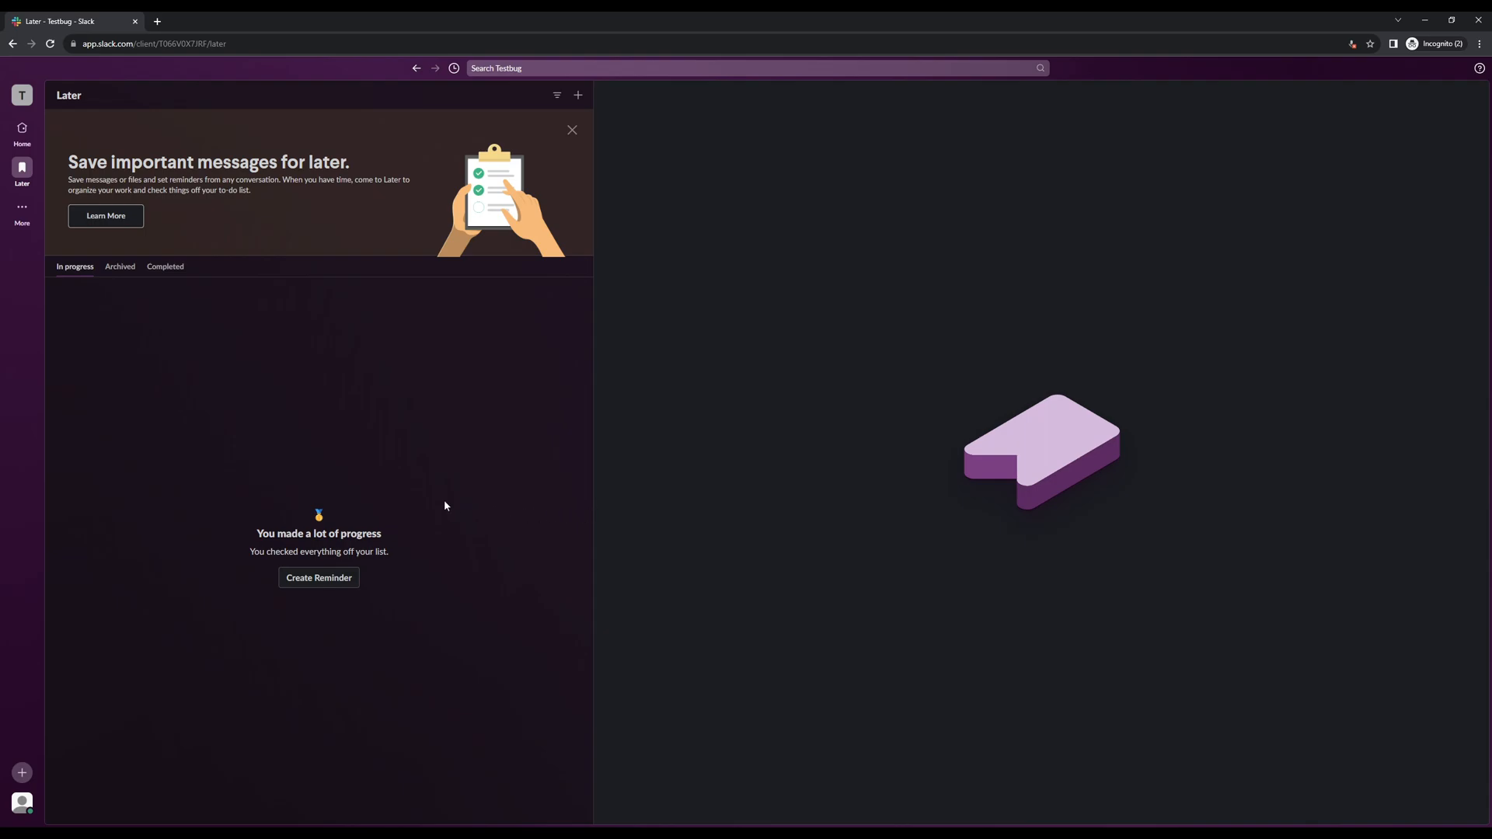
mouse_move(28, 411)
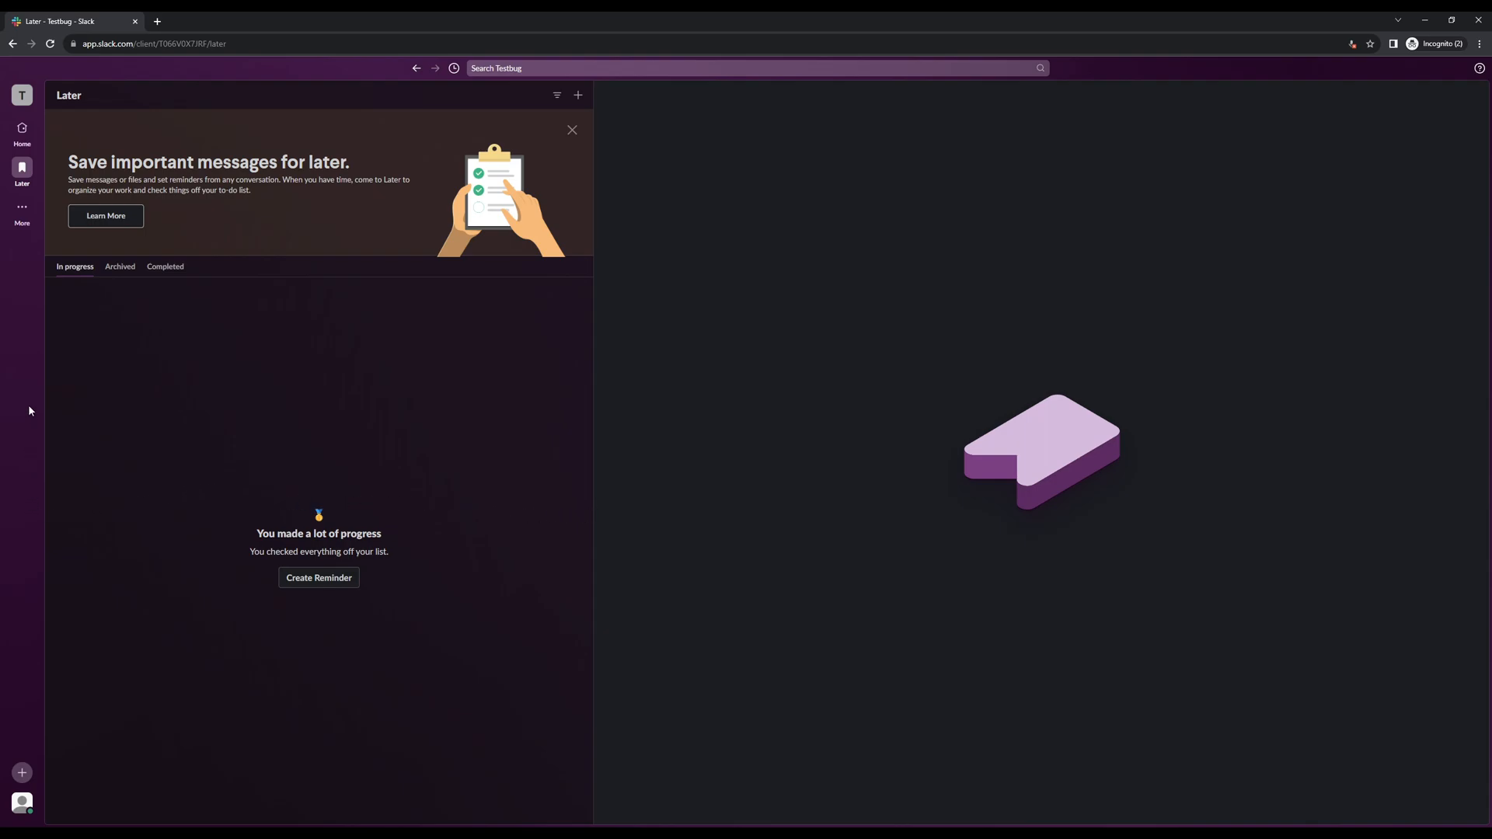
mouse_move(328, 281)
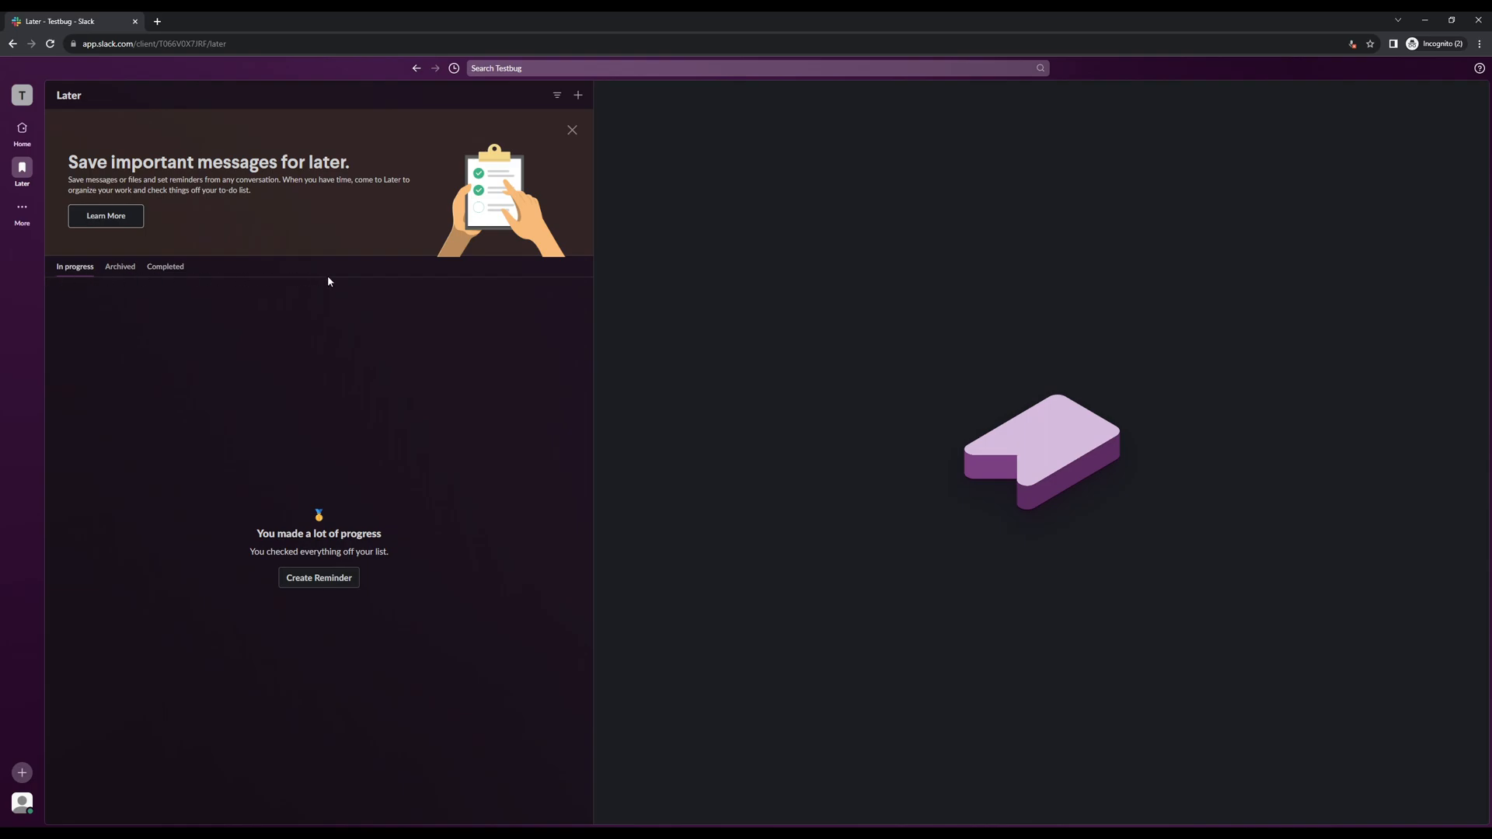